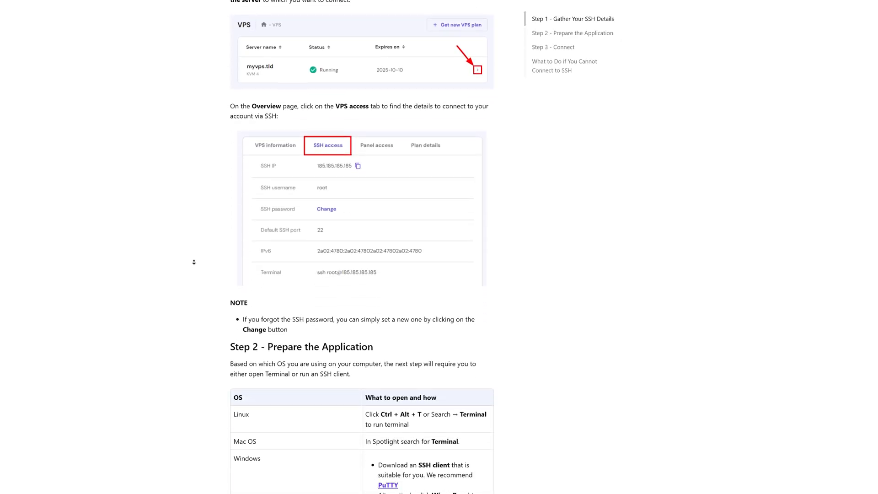
- Scroll past the SSH guide to the wiki's enforce-whitelist and force-gamemode rows
scroll("down", 3)
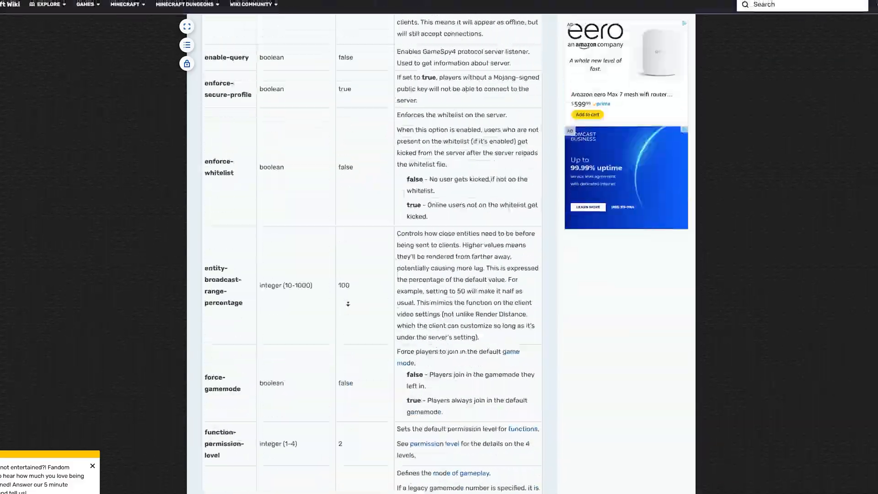
scroll("down", 3)
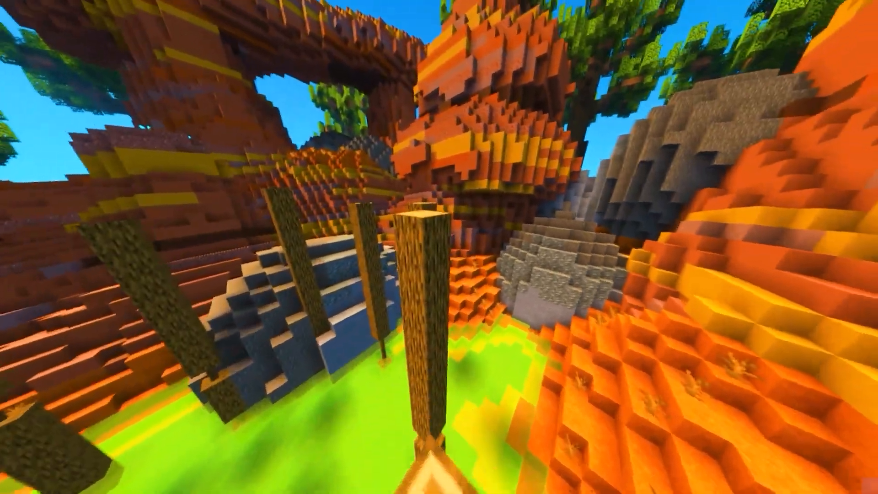
mouse_move(439, 247)
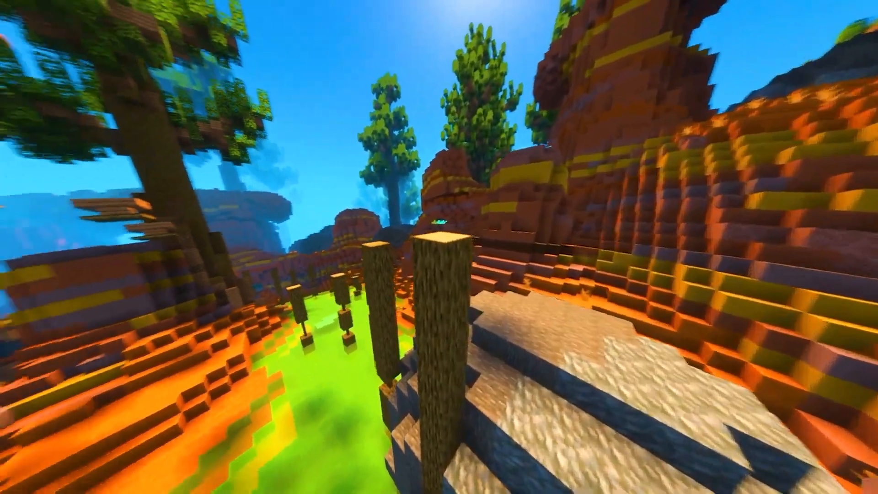
mouse_move(439, 247)
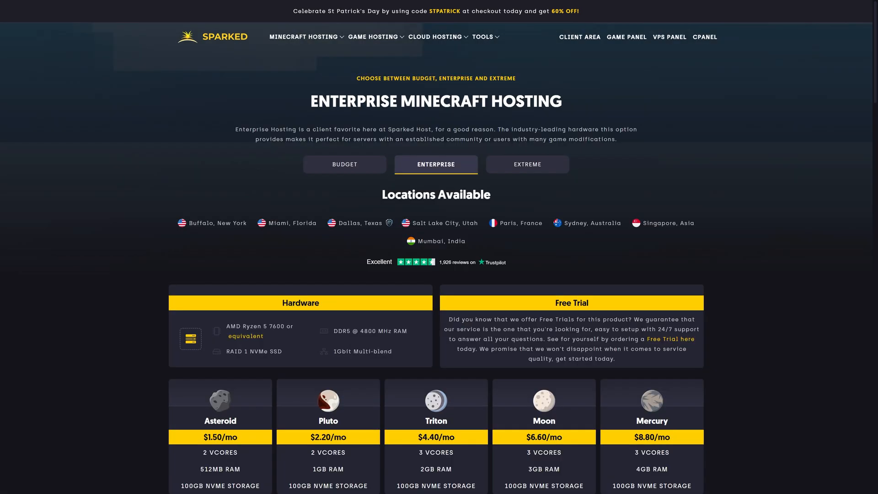
- Compare Budget and Enterprise plans, then order the $1.50/mo Asteroid Enterprise plan
scroll("down", 3)
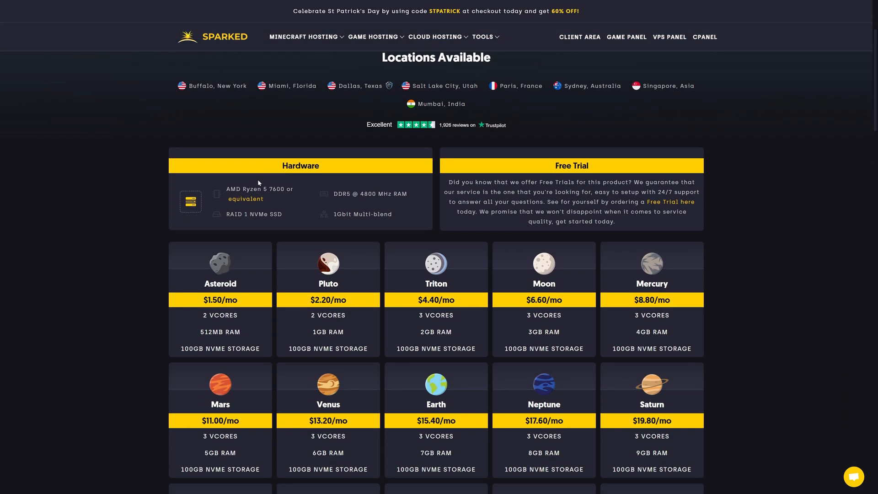
scroll("down", 3)
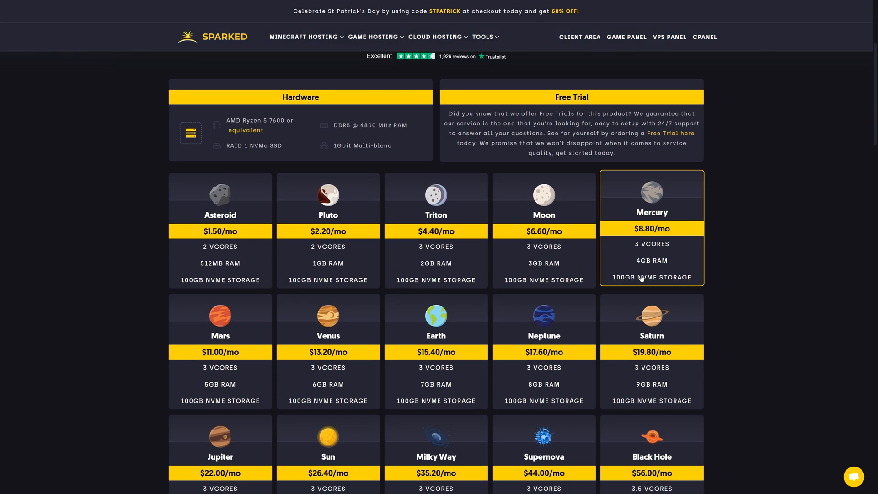
scroll("down", 3)
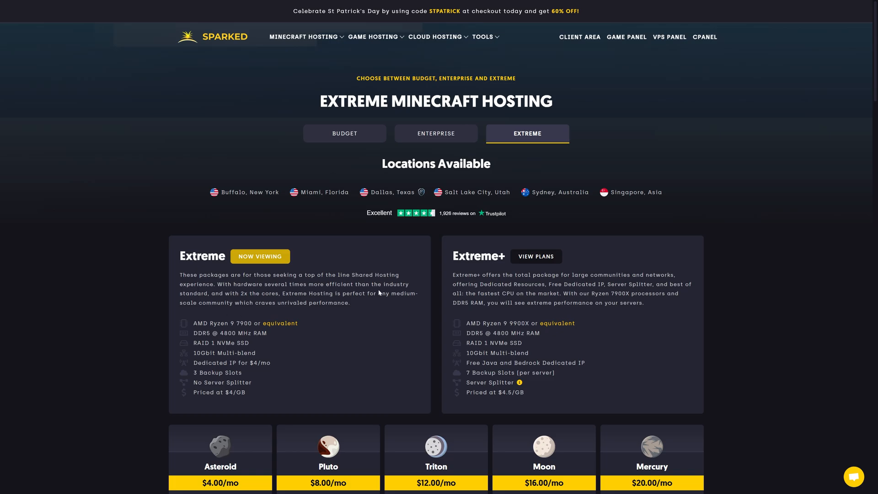
scroll("down", 3)
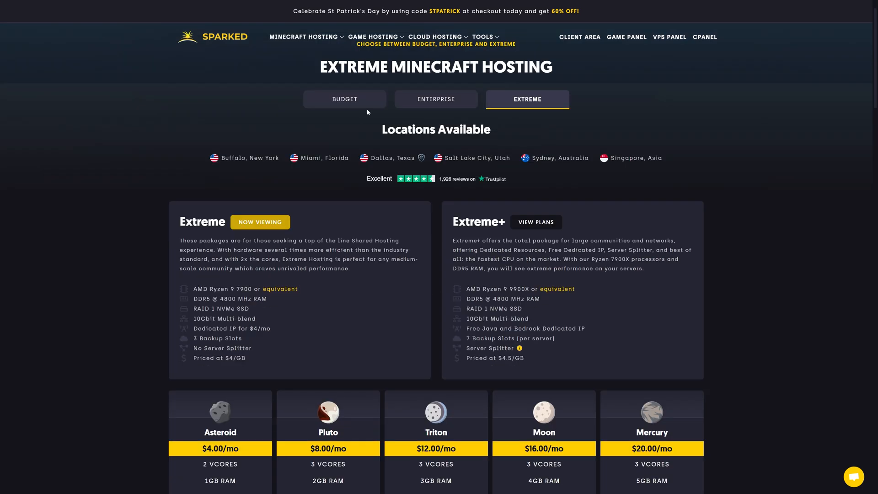
left_click(344, 100)
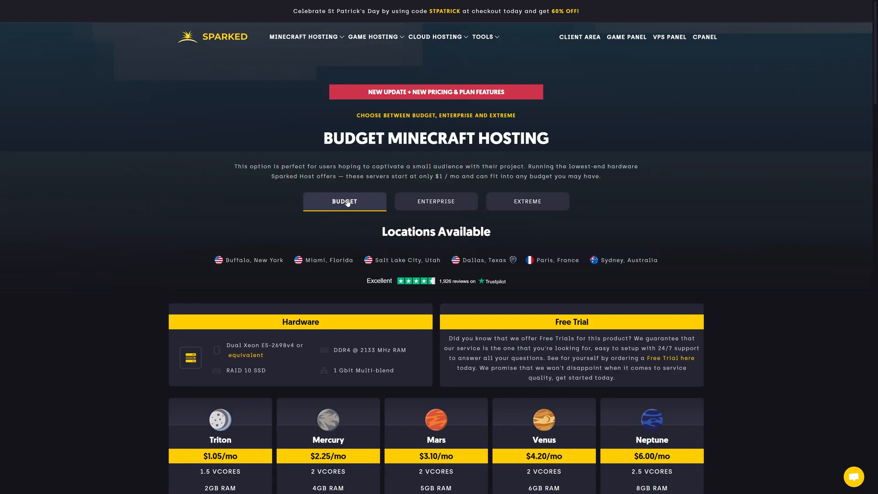
left_click(436, 202)
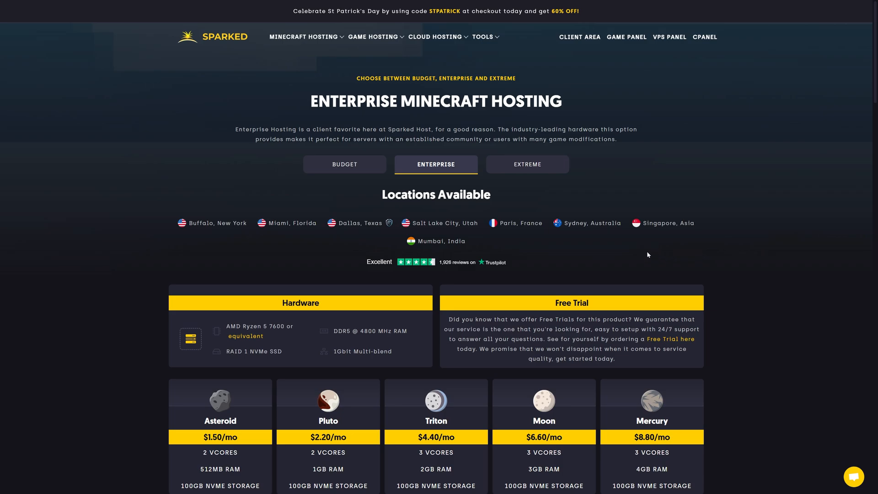
mouse_move(544, 252)
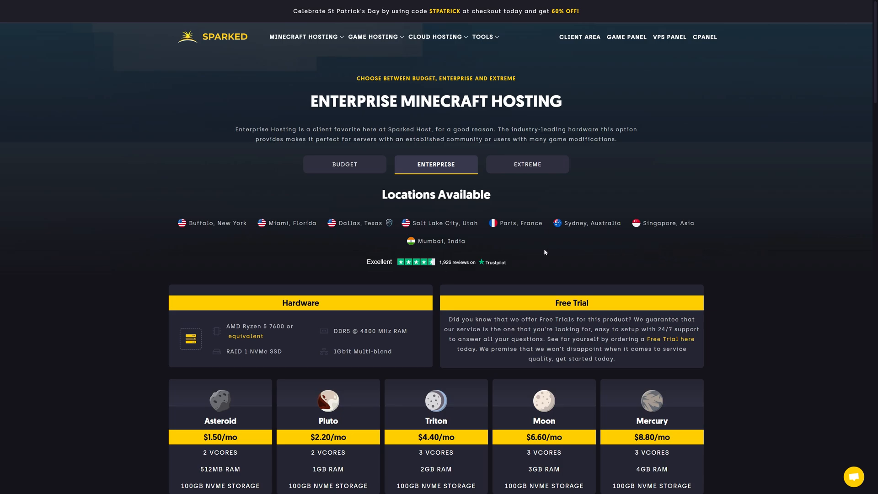
scroll("down", 3)
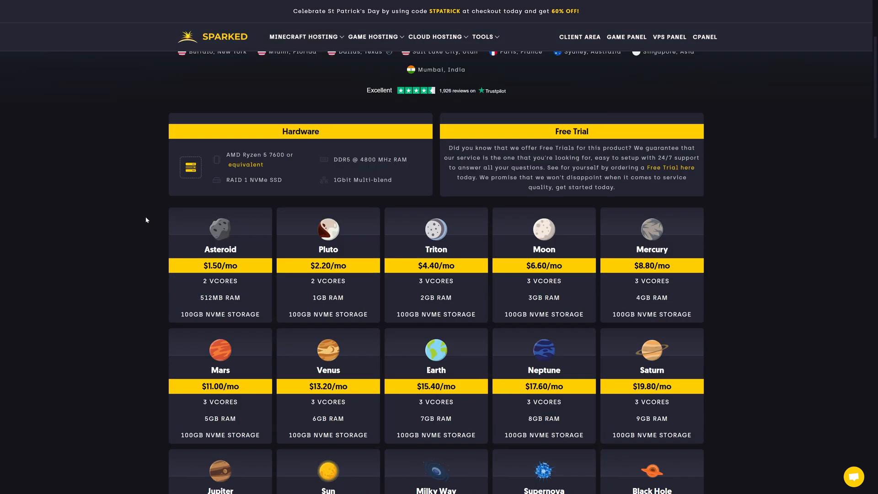
left_click(219, 264)
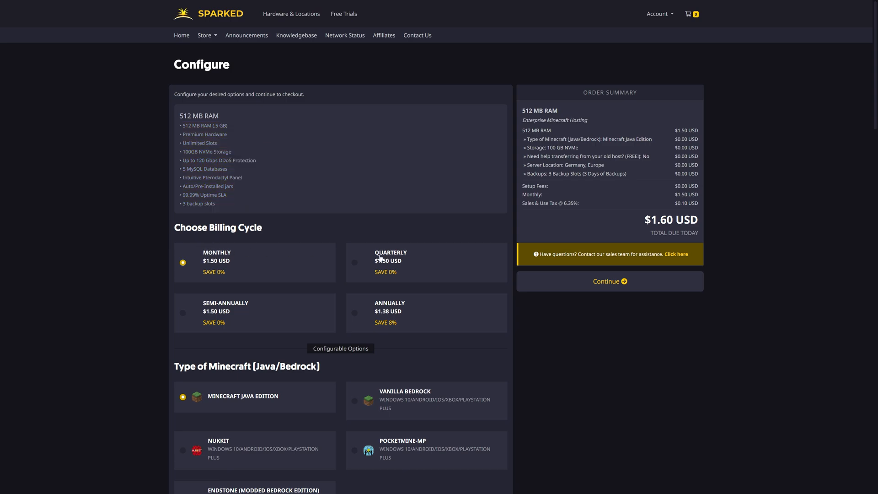
- Keep the 512 MB plan on Monthly billing after briefly trying Semi-Annual
left_click(182, 313)
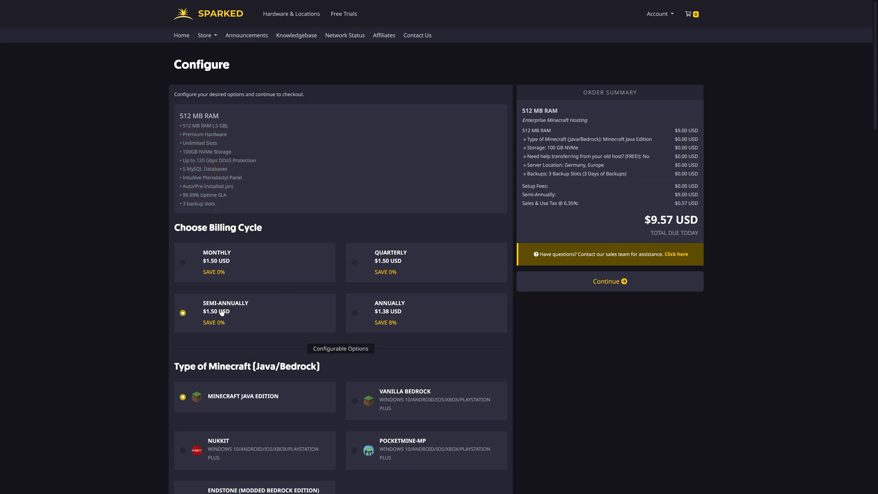
left_click(355, 313)
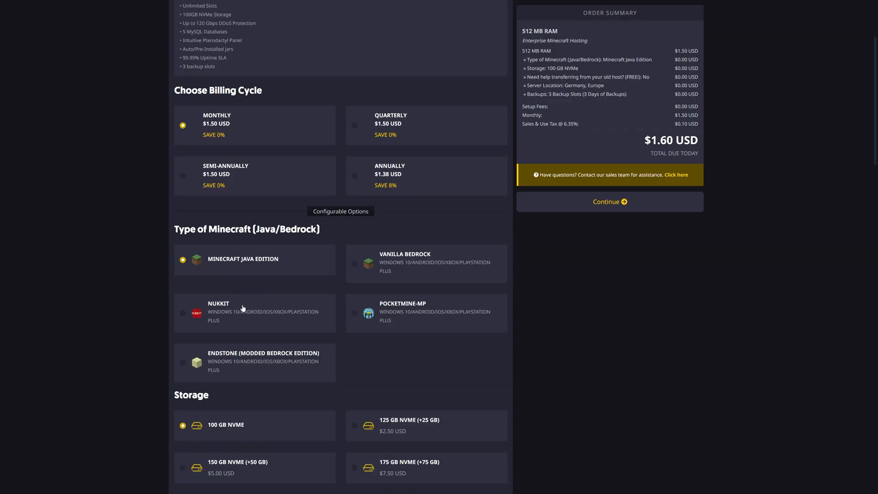
mouse_move(202, 263)
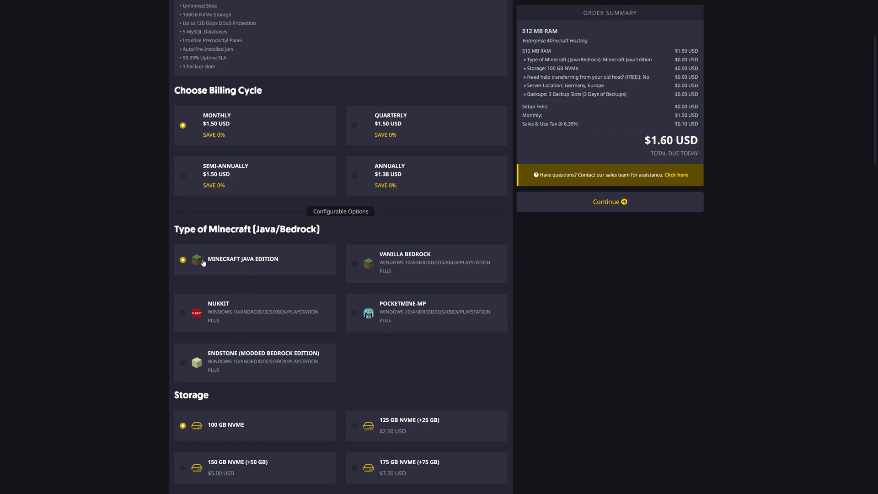
scroll("down", 3)
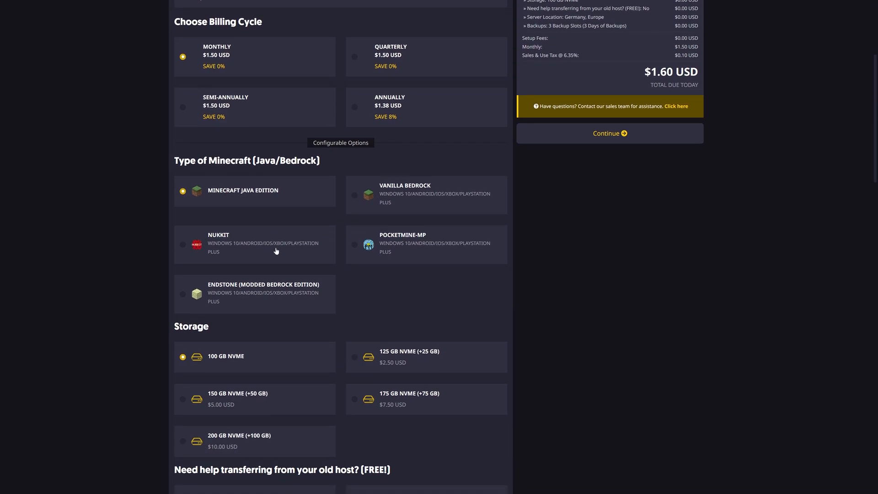
scroll("down", 3)
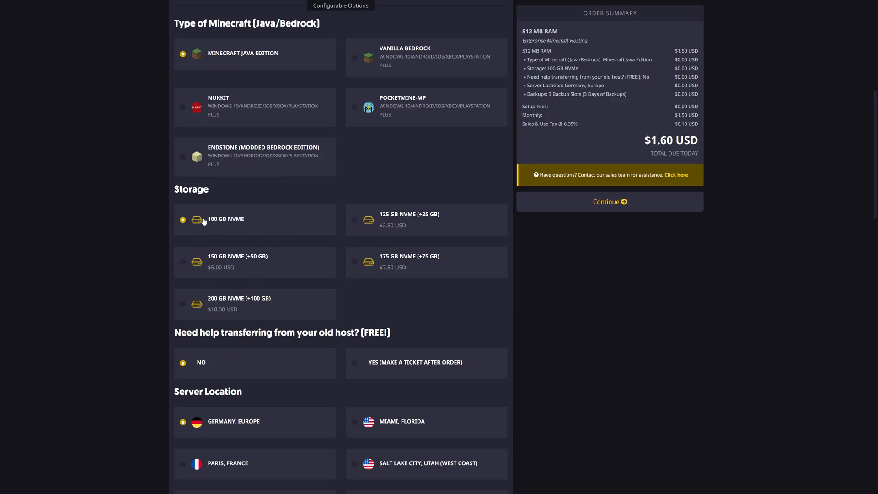
scroll("down", 3)
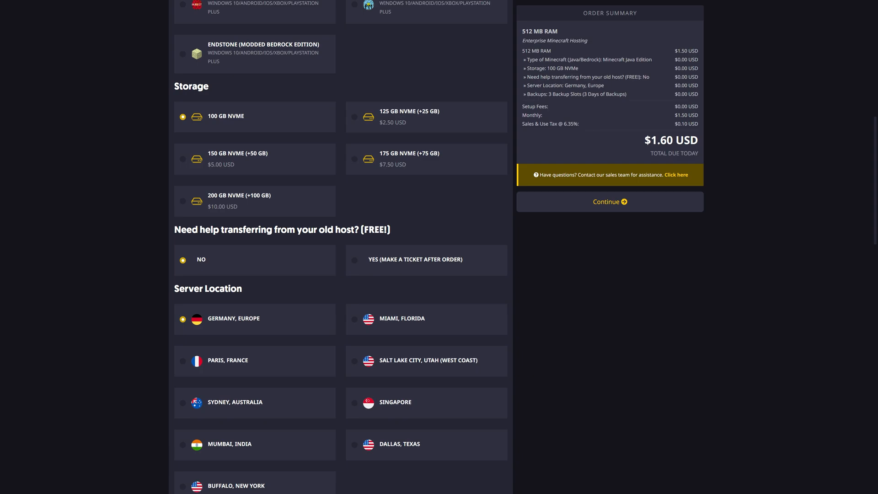
left_click(355, 260)
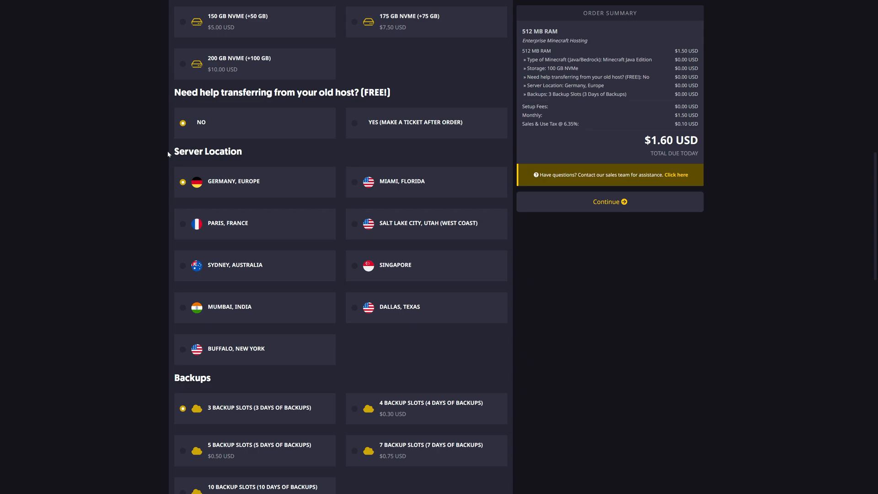
mouse_move(371, 323)
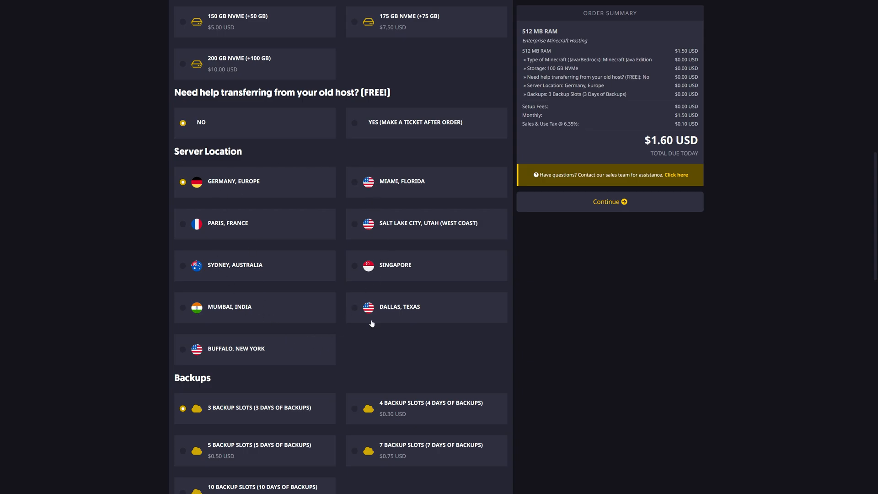
- Choose Buffalo, New York as server location, review addons and add to cart
left_click(183, 349)
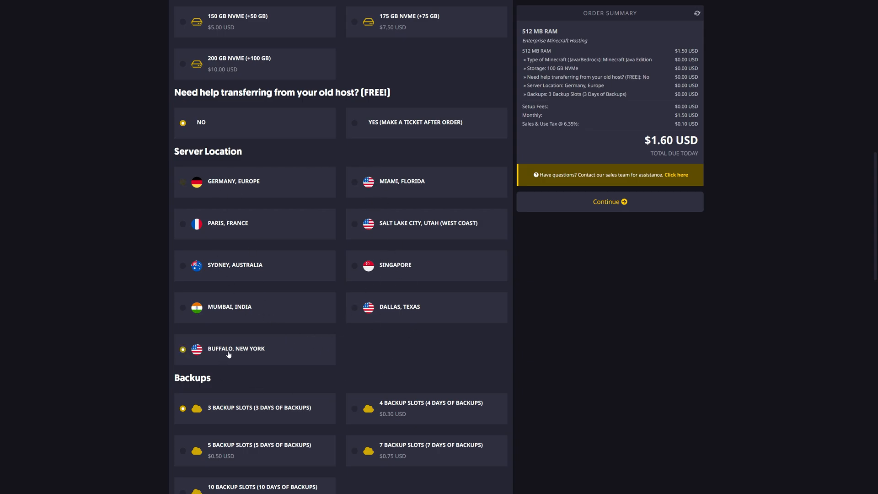
scroll("down", 3)
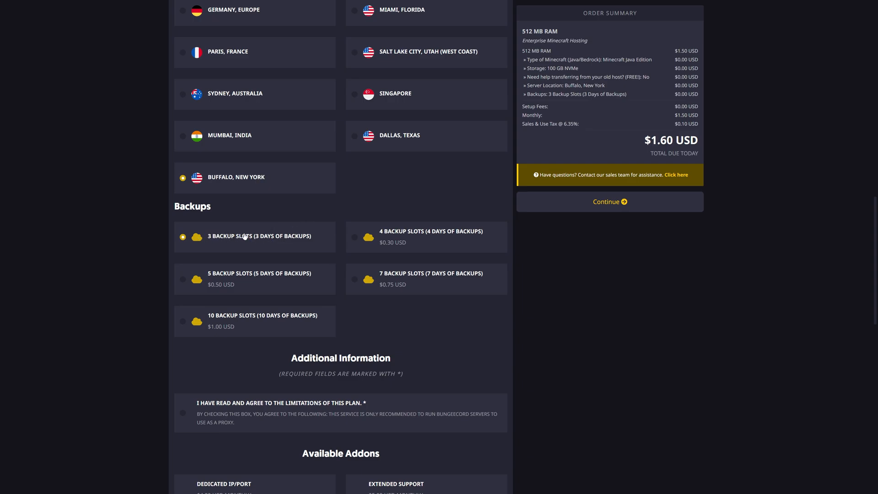
scroll("down", 3)
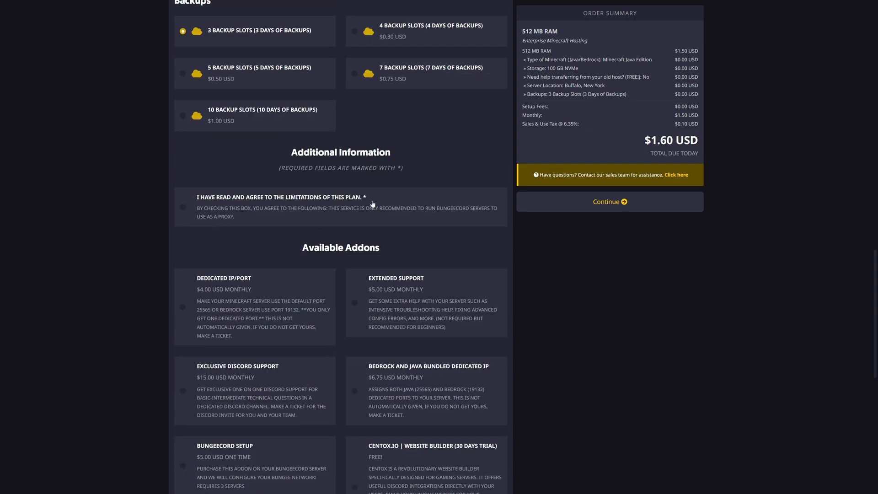
scroll("down", 3)
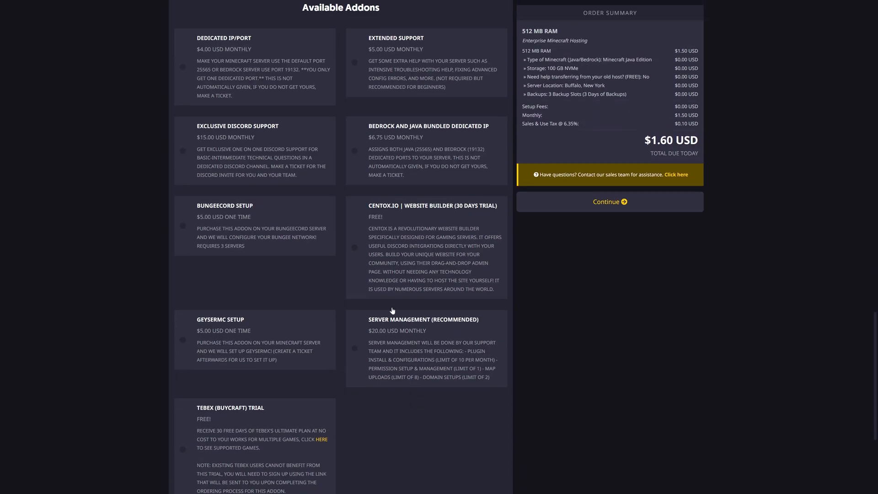
scroll("down", 3)
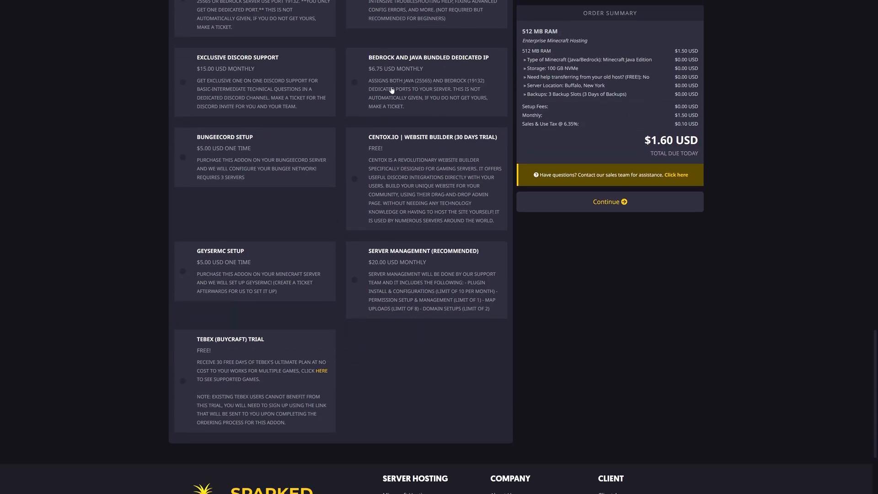
scroll("up", 3)
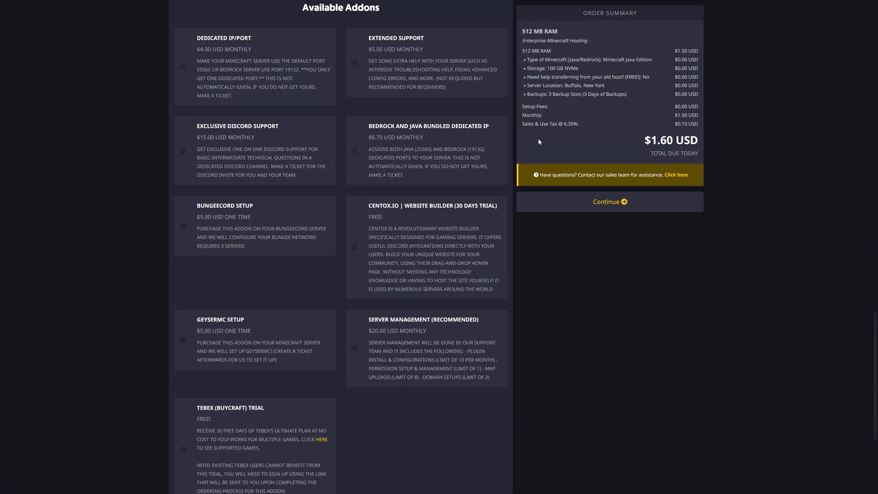
left_click(608, 202)
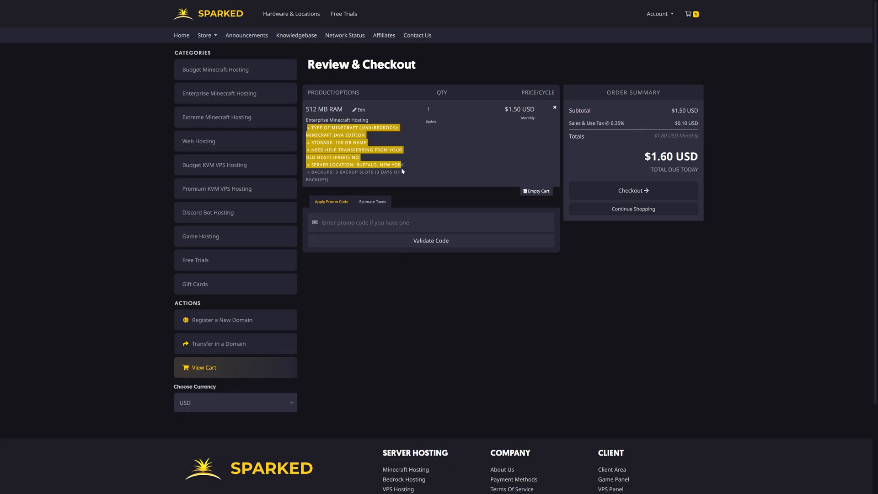
- Proceed to checkout, accept the Terms of Service and complete the order
left_click(632, 190)
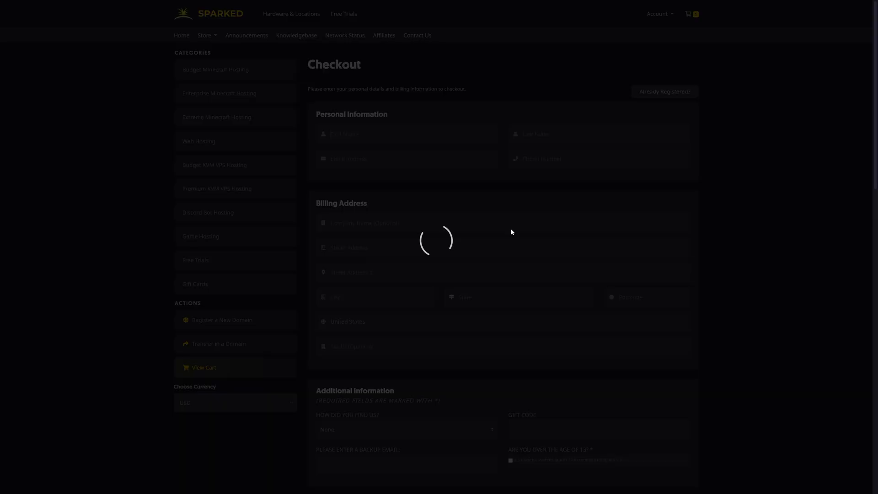
scroll("down", 3)
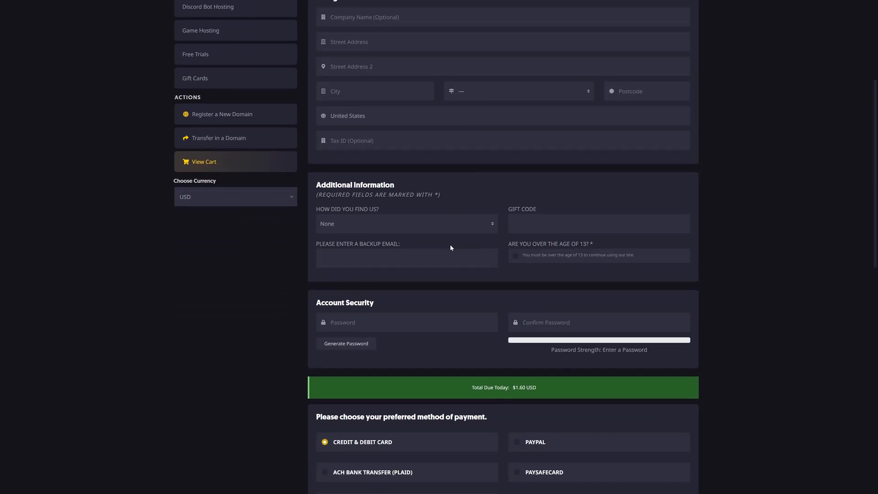
scroll("down", 3)
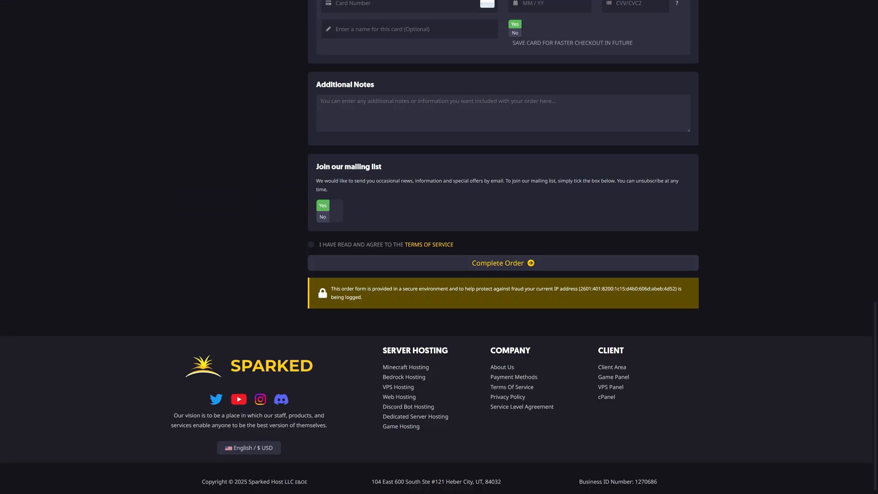
left_click(311, 244)
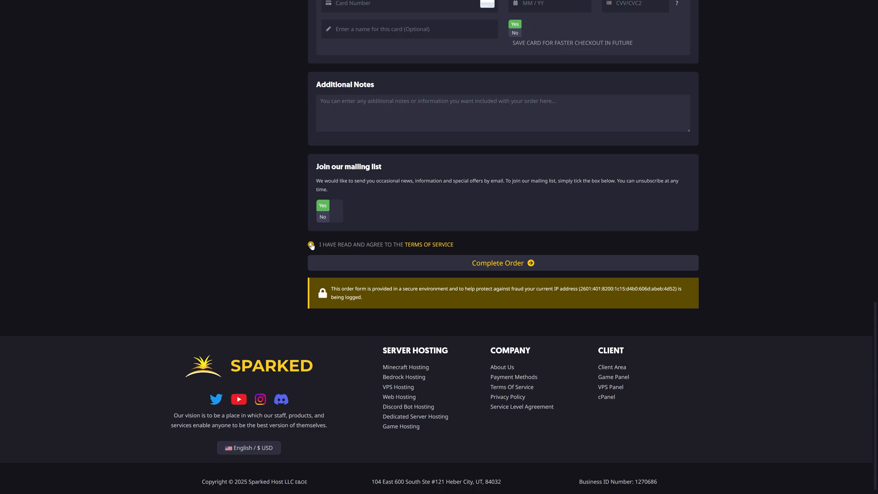
left_click(429, 244)
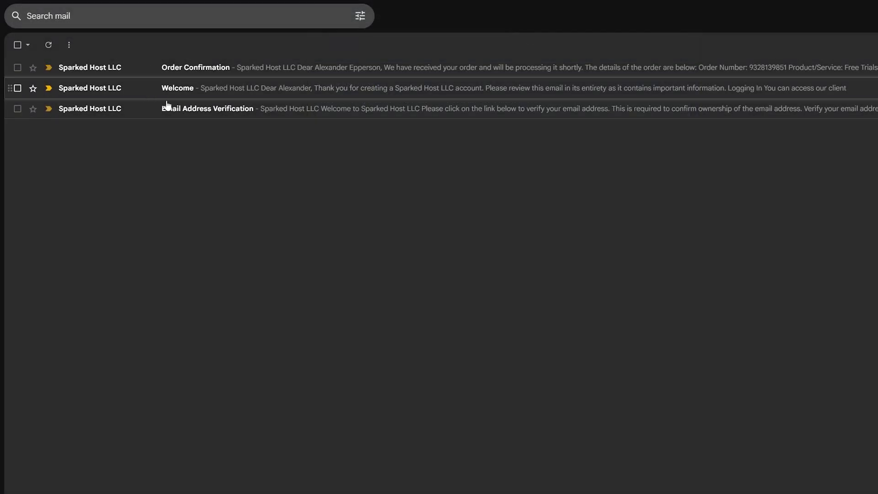
mouse_move(237, 151)
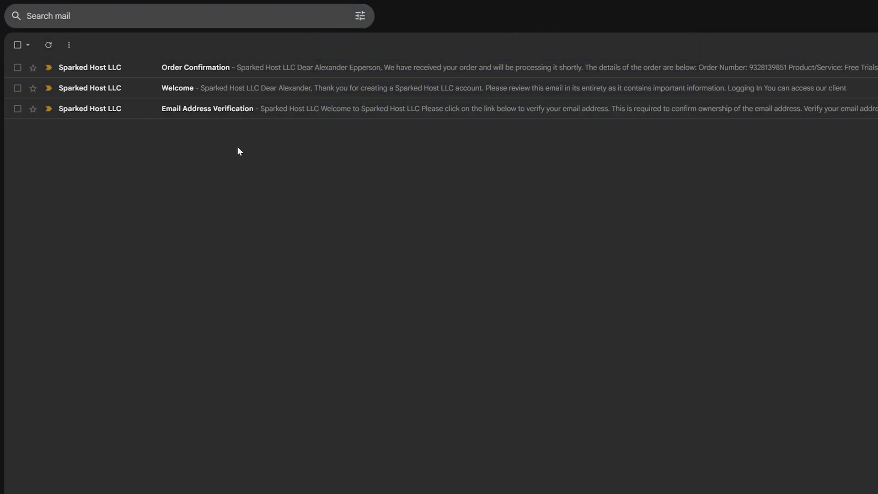
- Verify the email address, then reach the client area via the Welcome email link
left_click(207, 108)
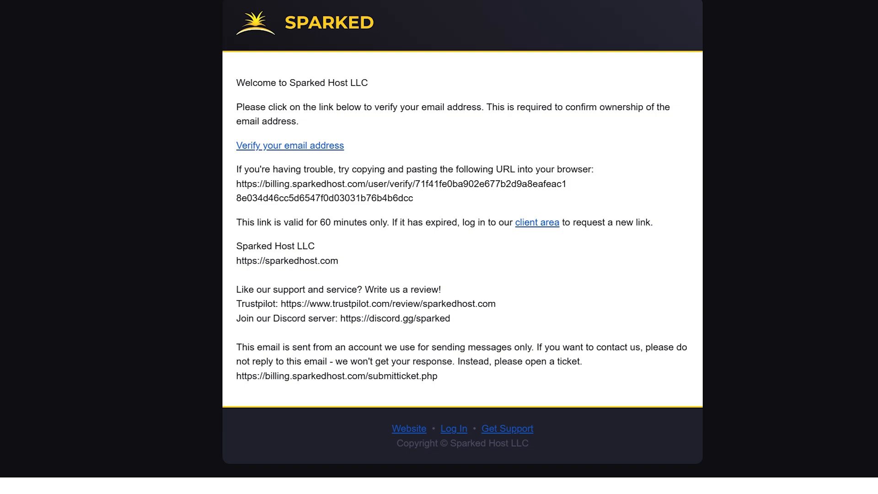
mouse_move(303, 152)
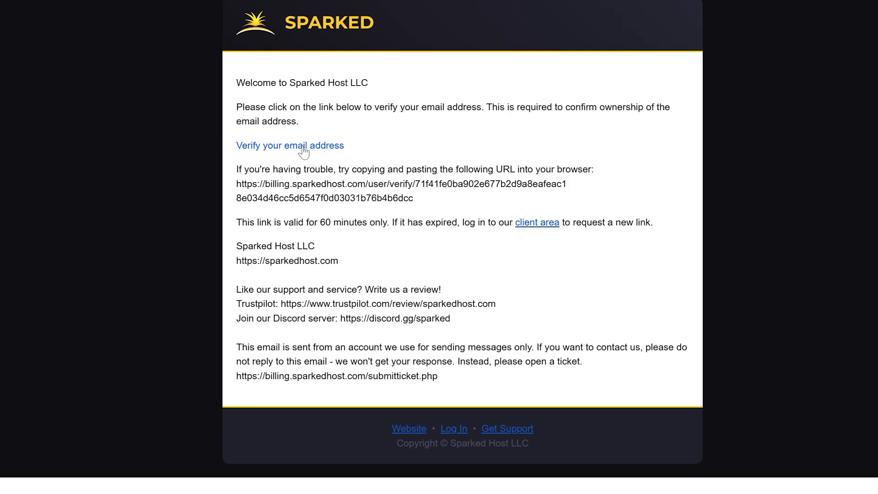
left_click(290, 145)
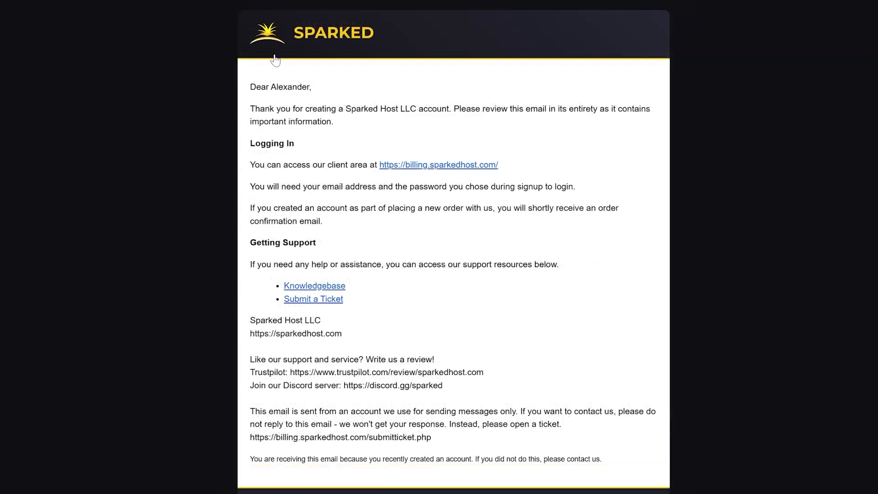
mouse_move(401, 173)
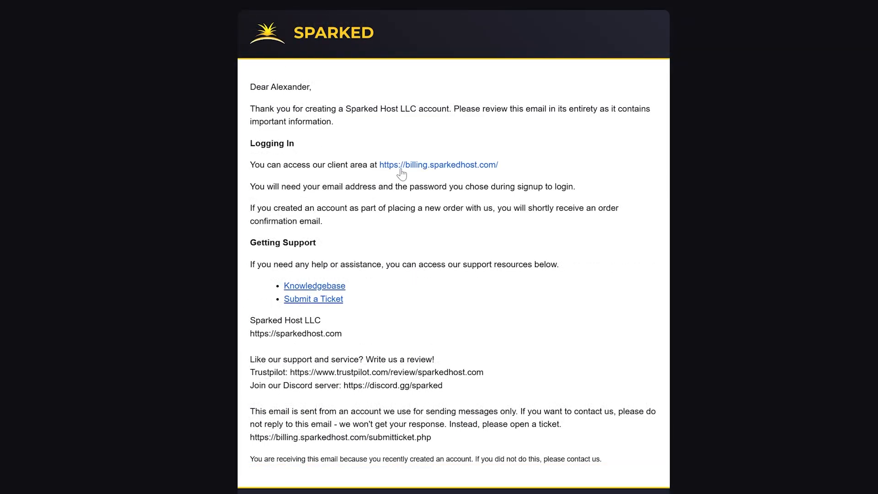
left_click(438, 164)
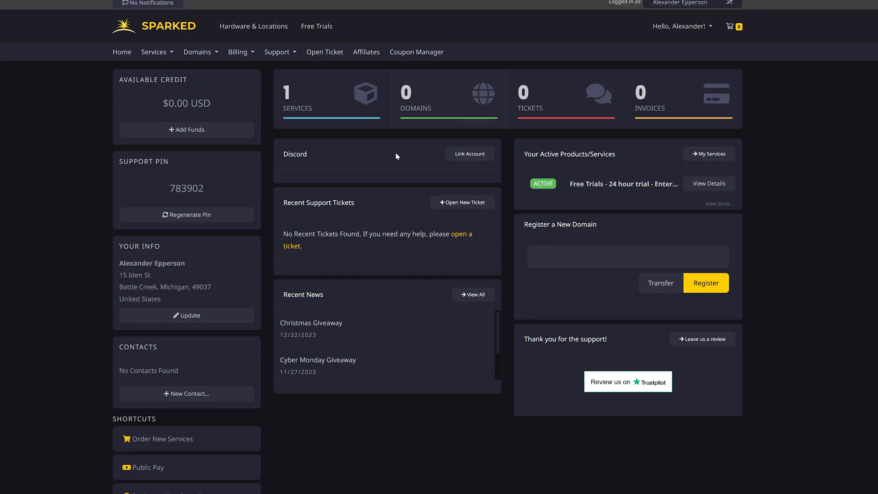
mouse_move(417, 125)
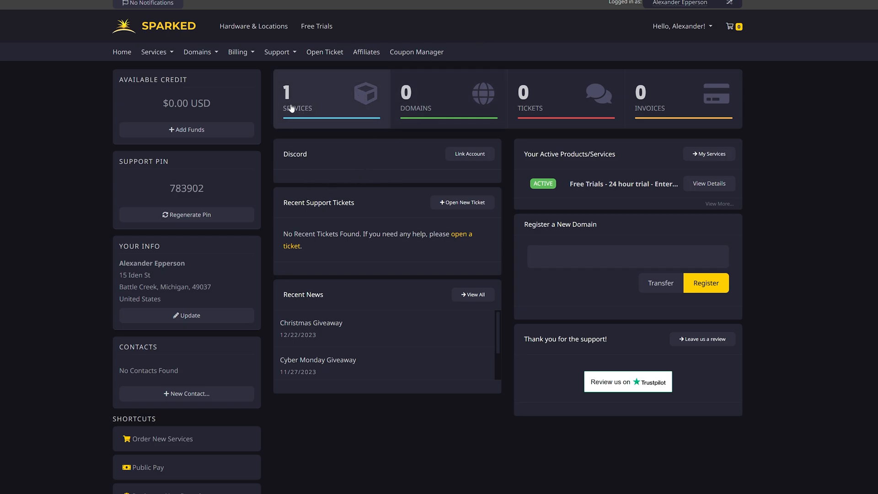
mouse_move(324, 100)
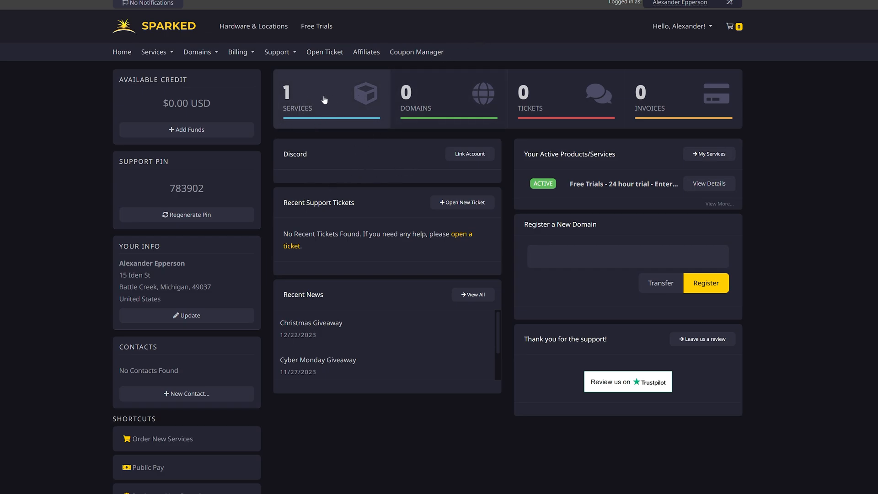
- Open the Services list showing the $0.00 24-hour Enterprise 4 GB trial
left_click(296, 98)
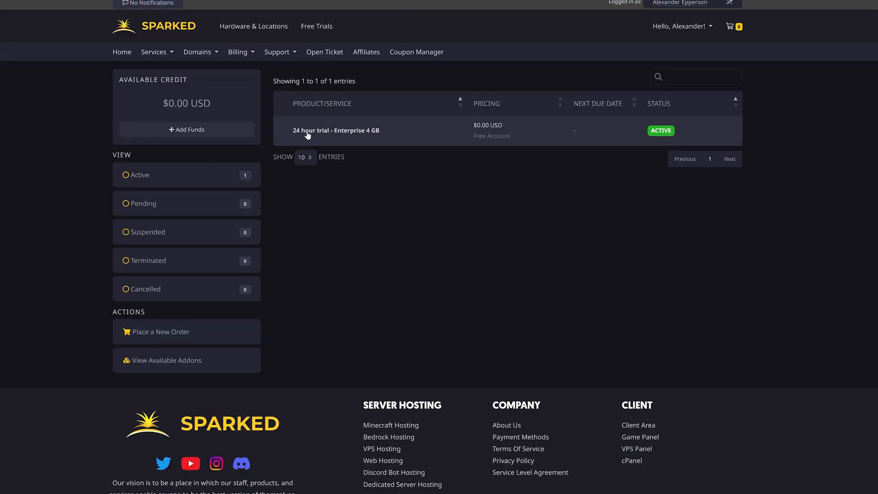
mouse_move(432, 131)
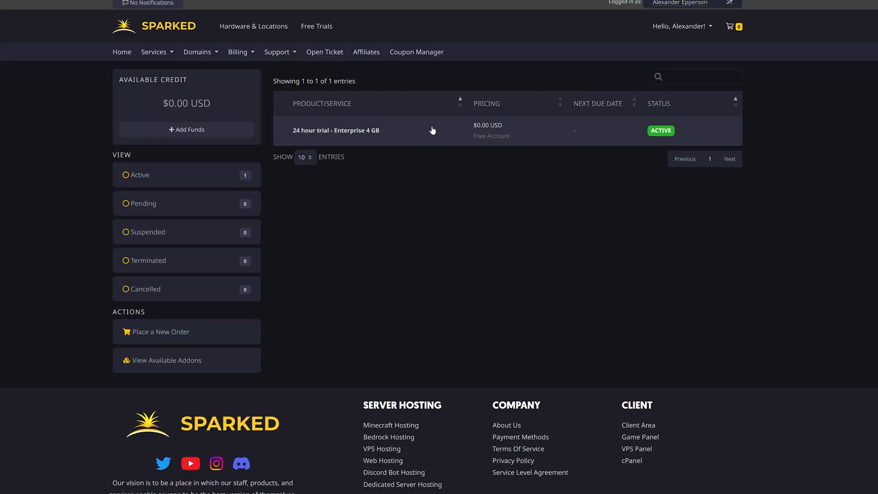
mouse_move(347, 131)
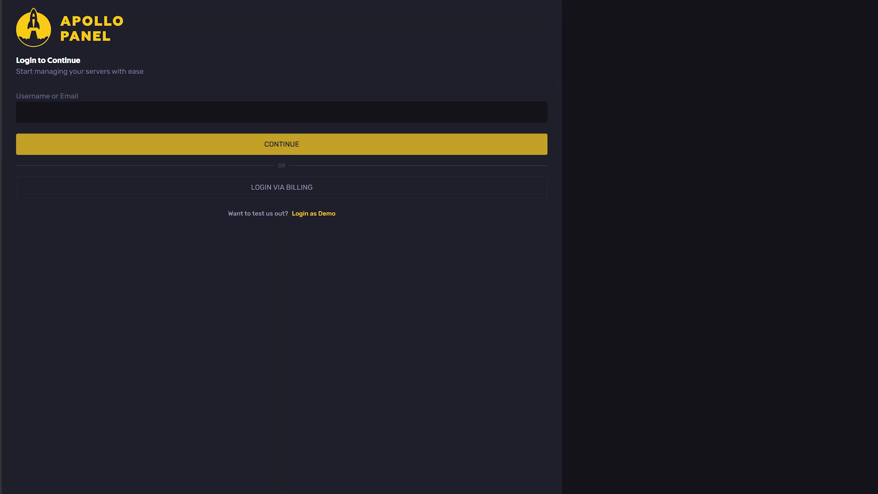
- Sign into Apollo Panel with the saved login and begin the pending Minecraft Server's setup
left_click(281, 112)
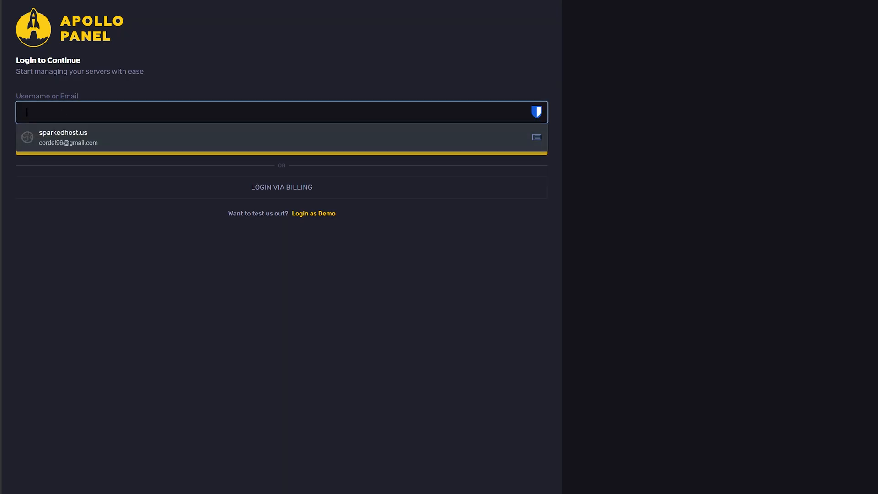
mouse_move(67, 140)
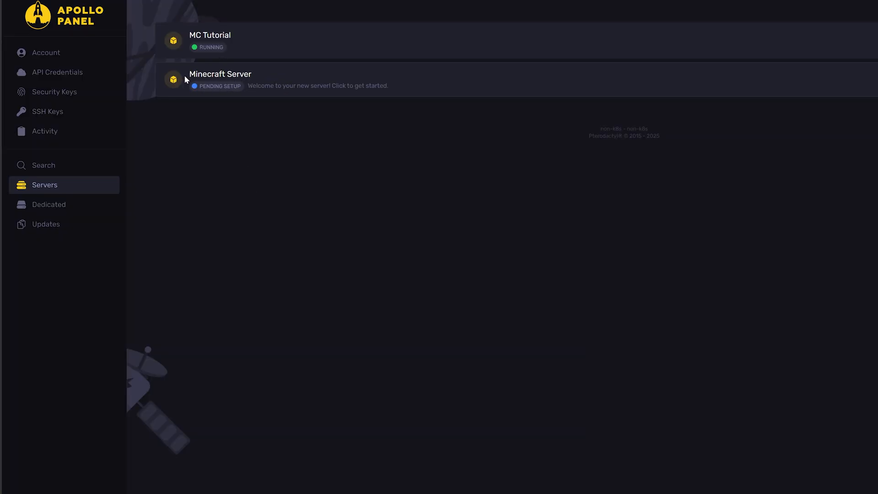
mouse_move(198, 91)
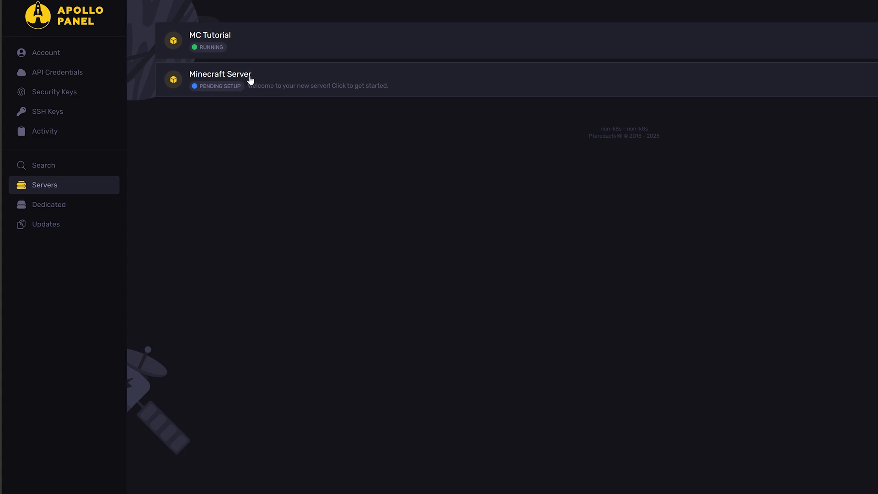
left_click(247, 78)
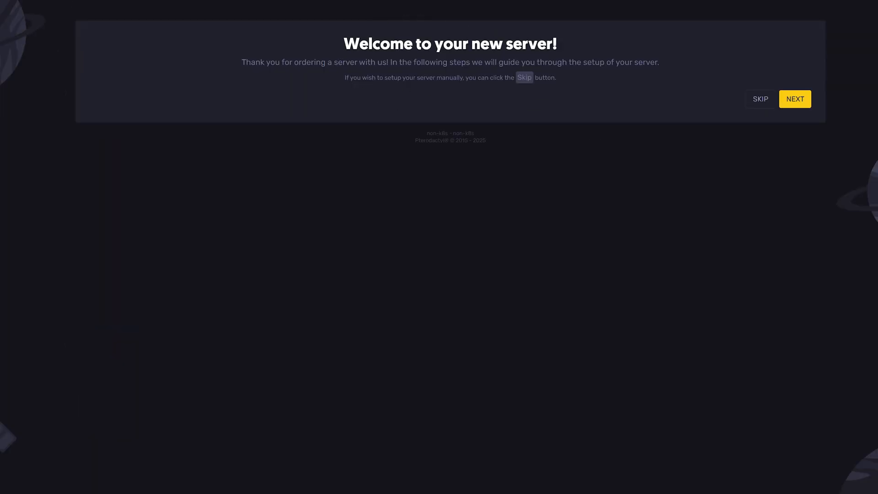
left_click(795, 99)
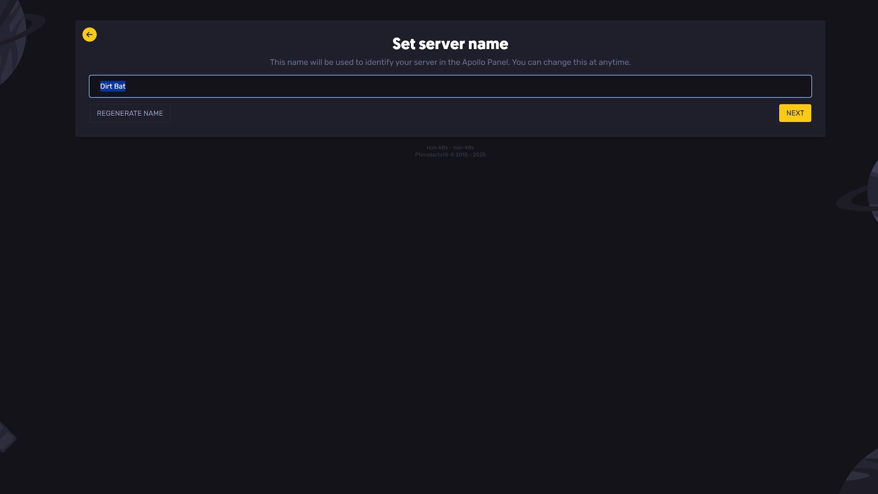
- Name the server 'alexcordel' and select Vanilla 1.21 as the server version
type("alexcordel")
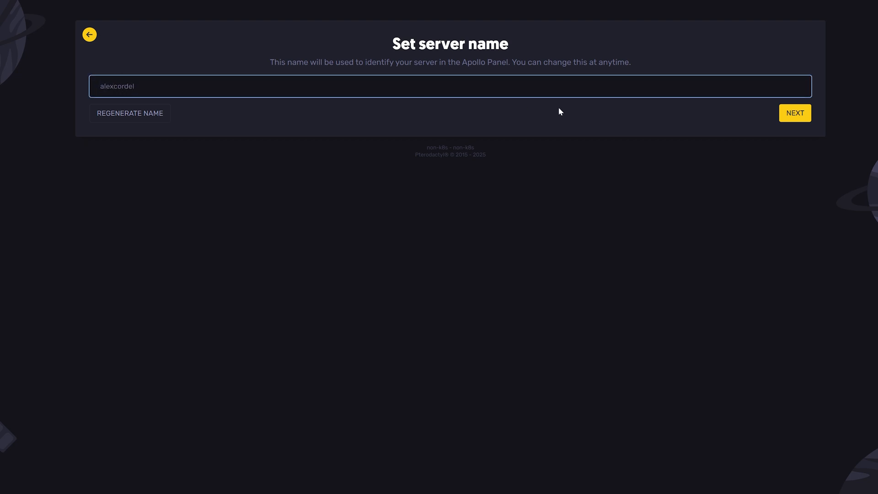
left_click(794, 112)
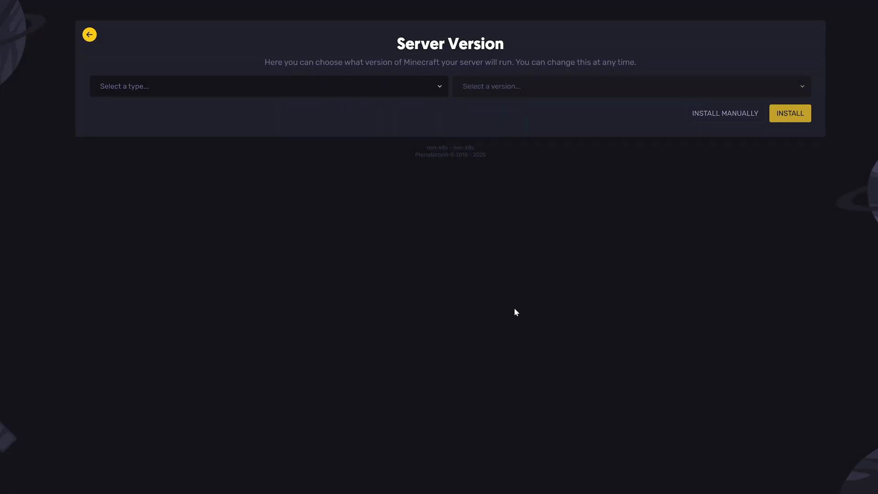
left_click(269, 85)
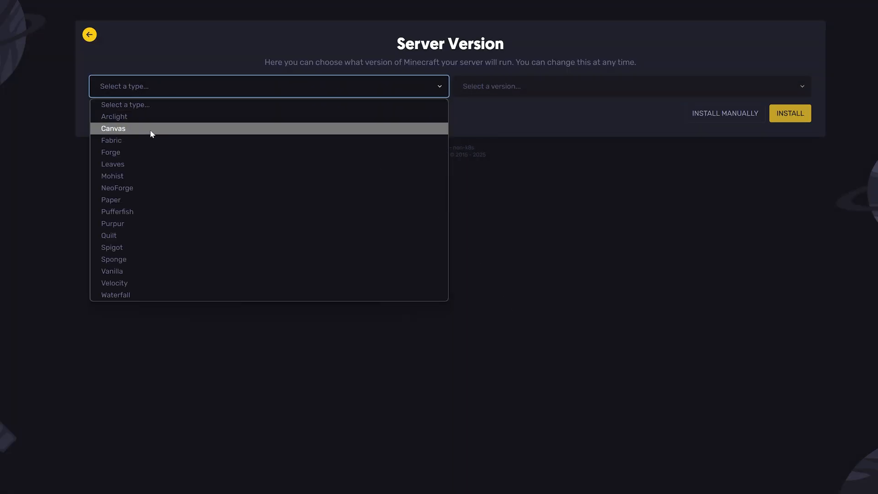
left_click(112, 271)
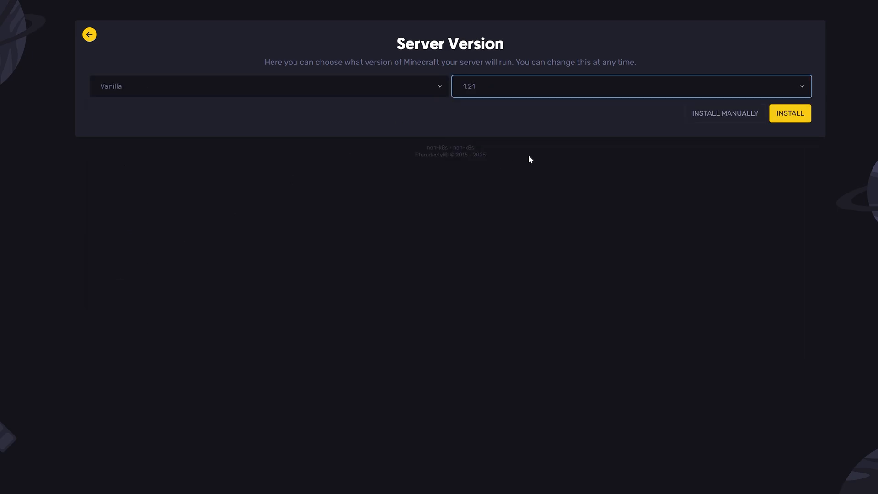
- Install Vanilla 1.21, pass Schedules and Server Properties, accept the EULA and finish
left_click(789, 113)
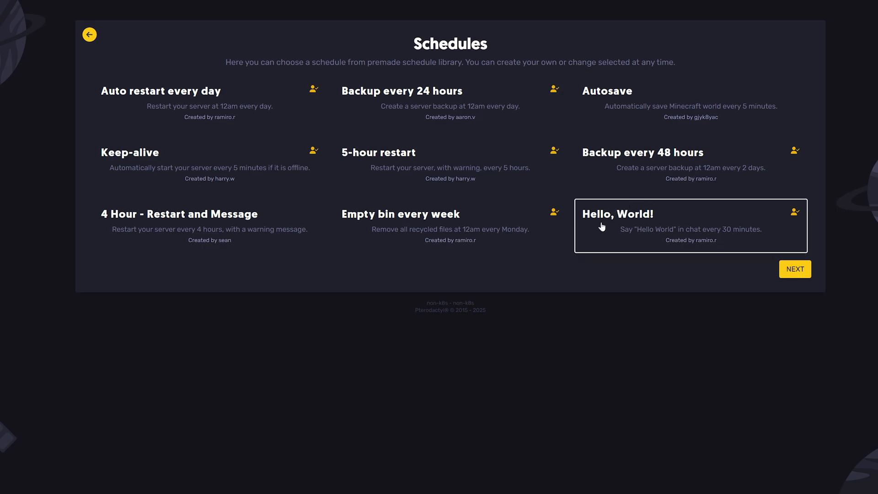
mouse_move(662, 242)
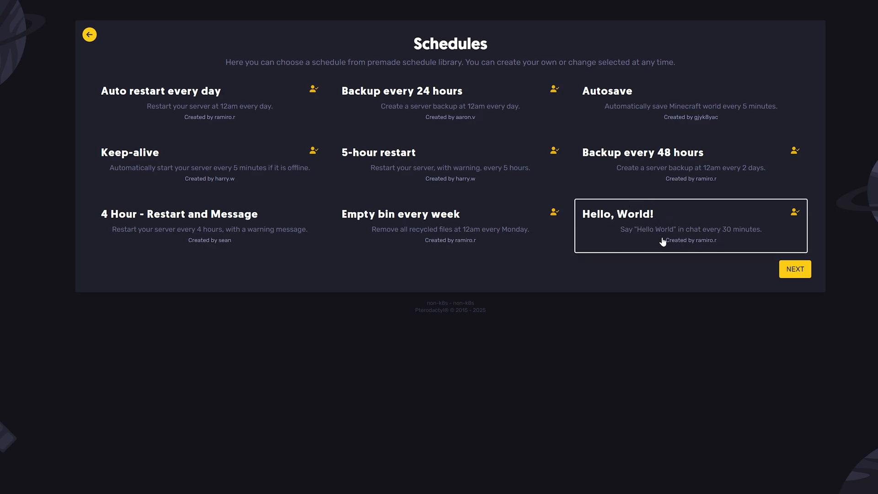
left_click(794, 269)
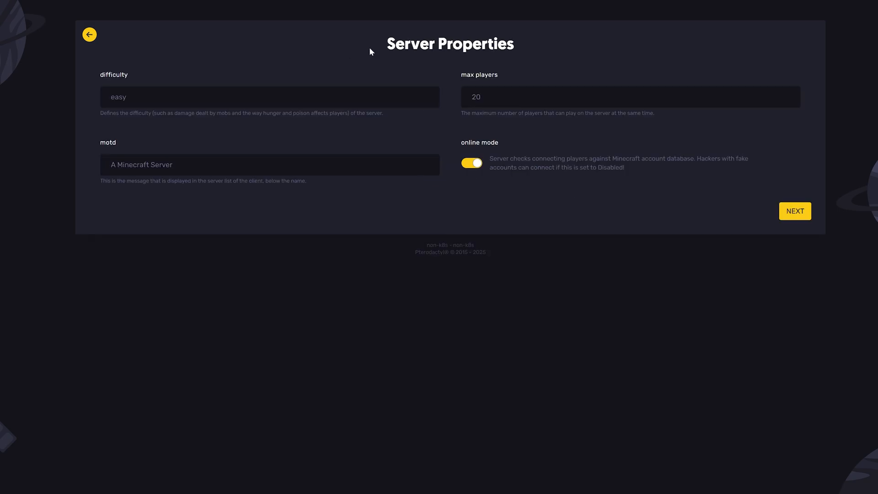
left_click(270, 97)
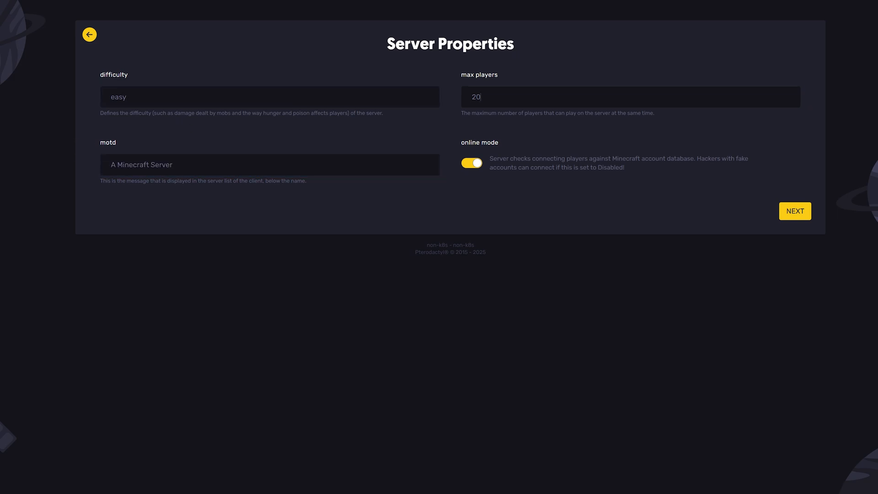
left_click(794, 211)
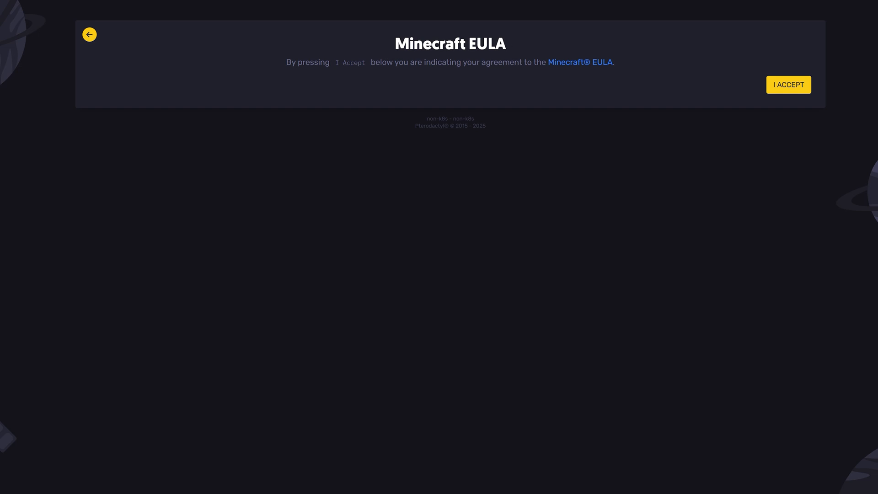
left_click(788, 85)
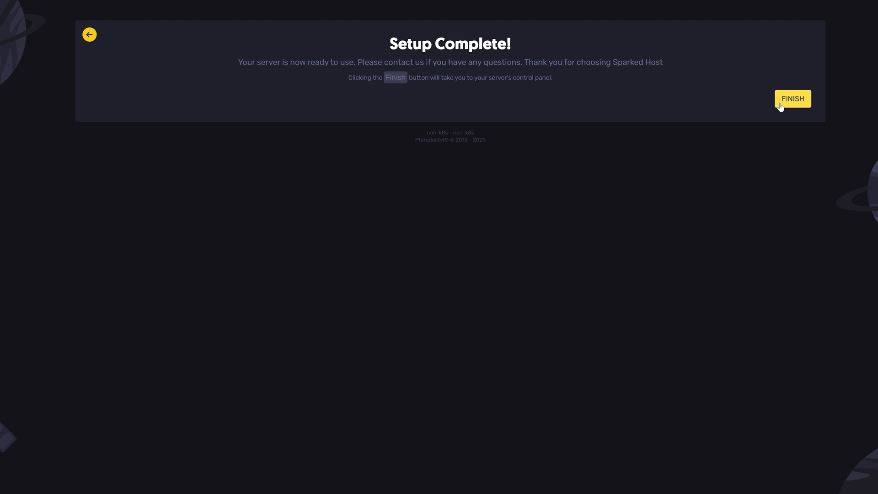
left_click(793, 98)
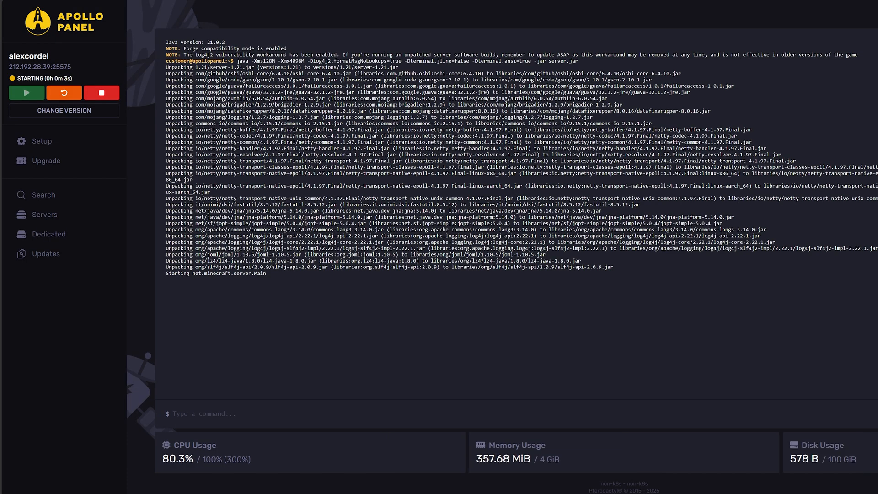